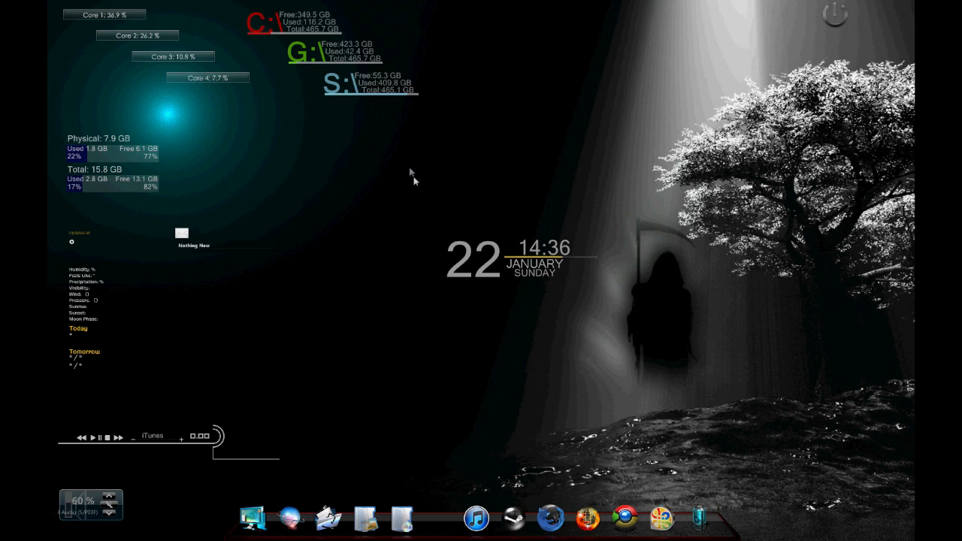
mouse_move(421, 185)
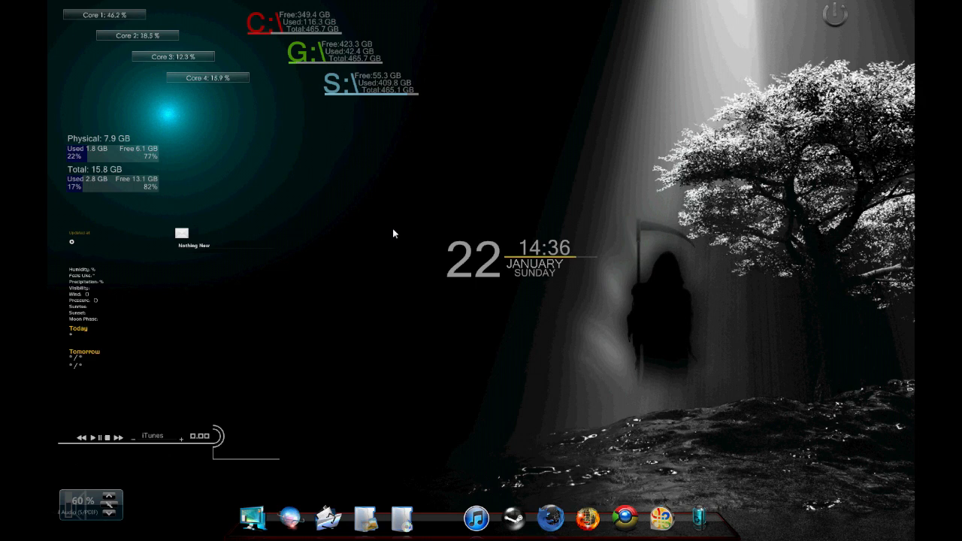
mouse_move(361, 227)
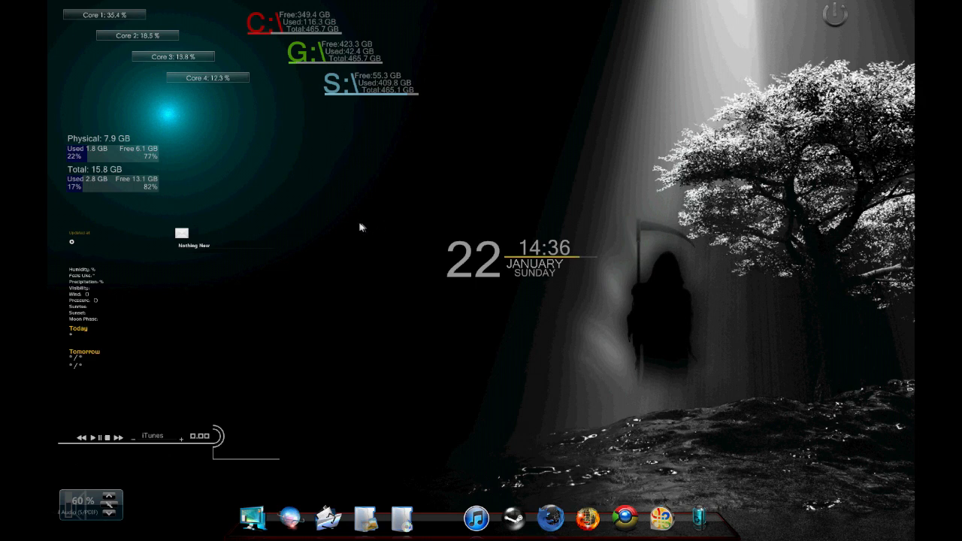
mouse_move(305, 154)
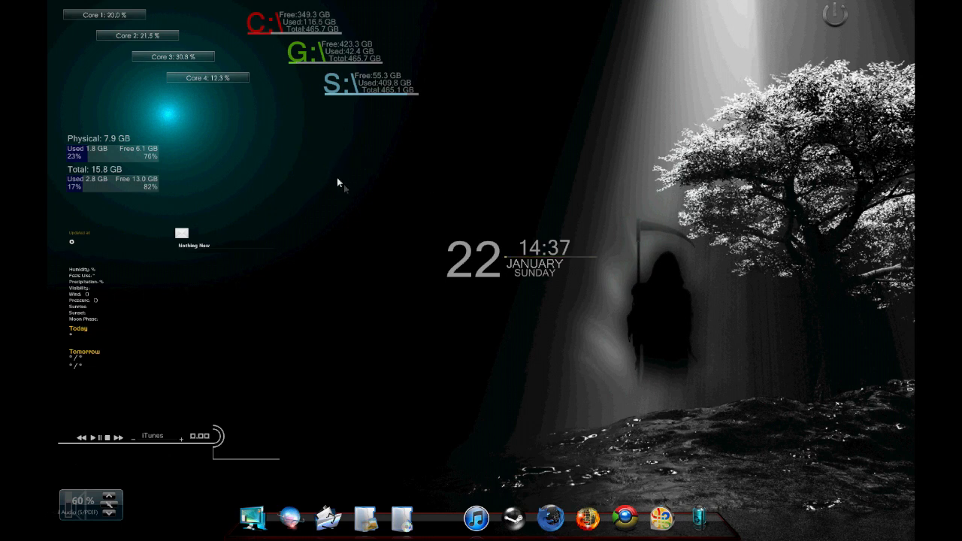
mouse_move(439, 224)
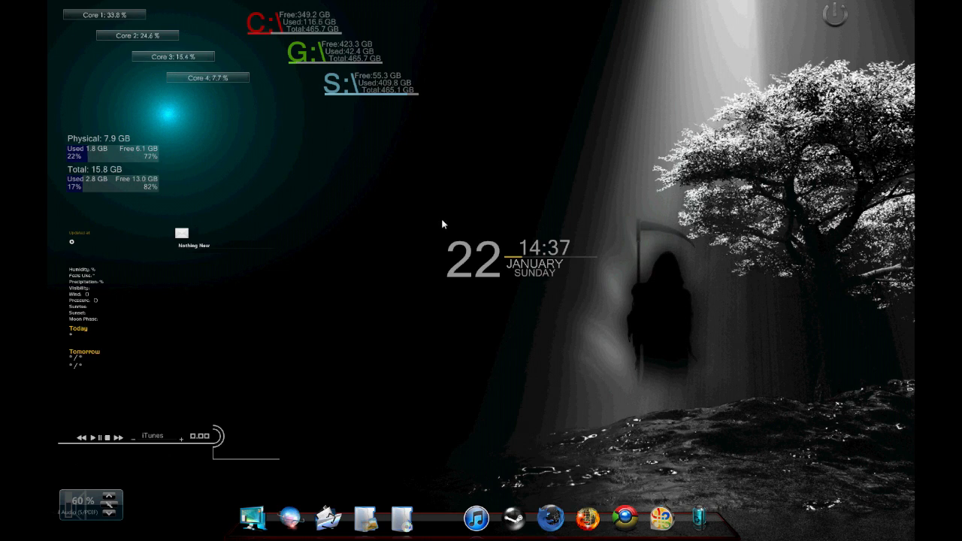
mouse_move(394, 115)
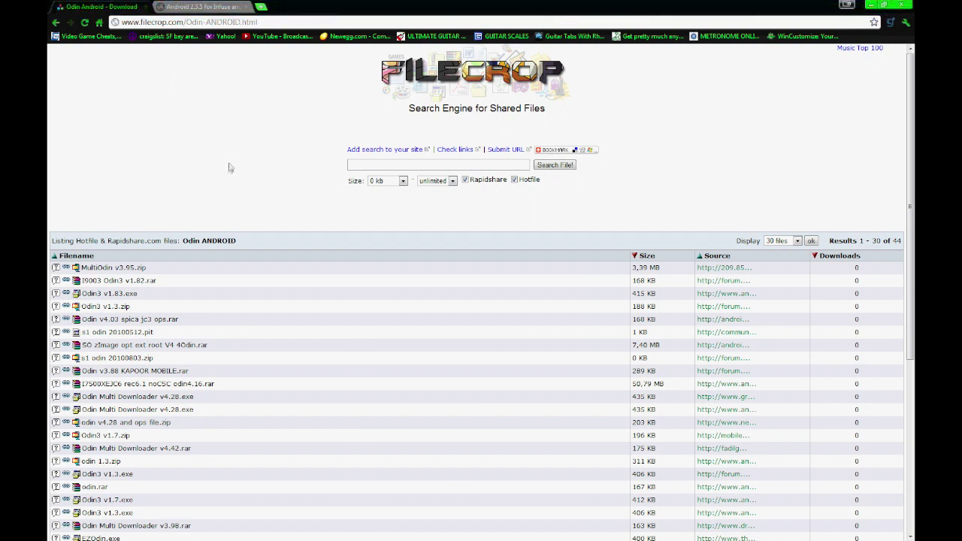
mouse_move(229, 36)
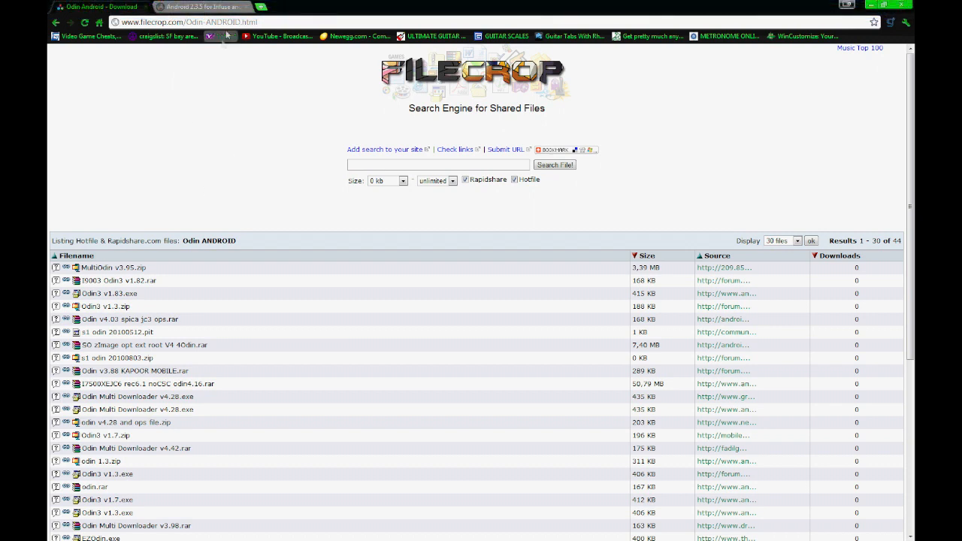
mouse_move(125, 281)
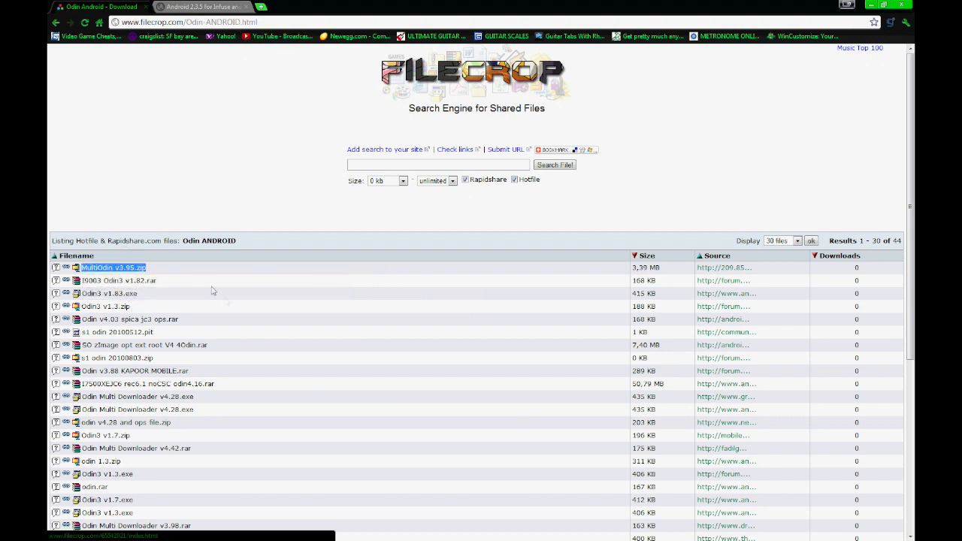
mouse_move(180, 282)
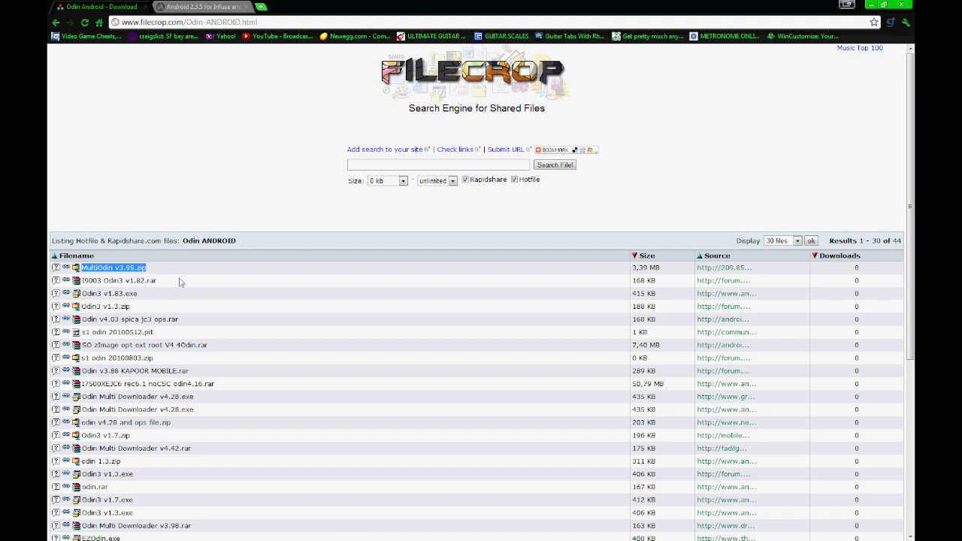
mouse_move(154, 123)
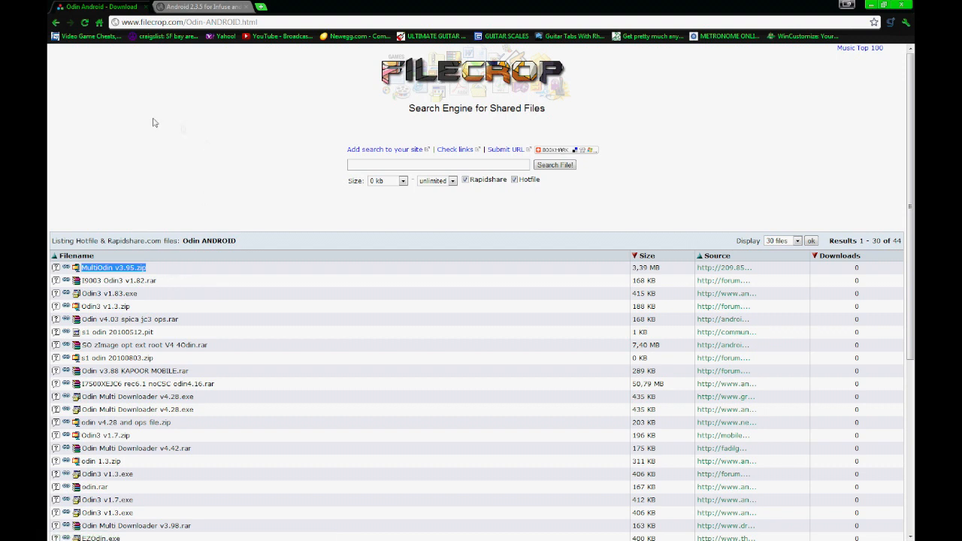
mouse_move(198, 128)
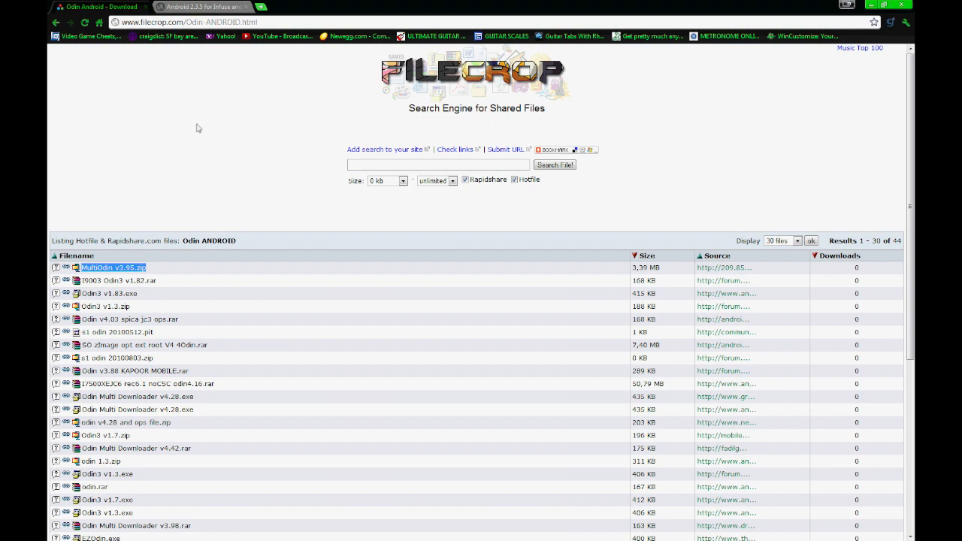
mouse_move(175, 84)
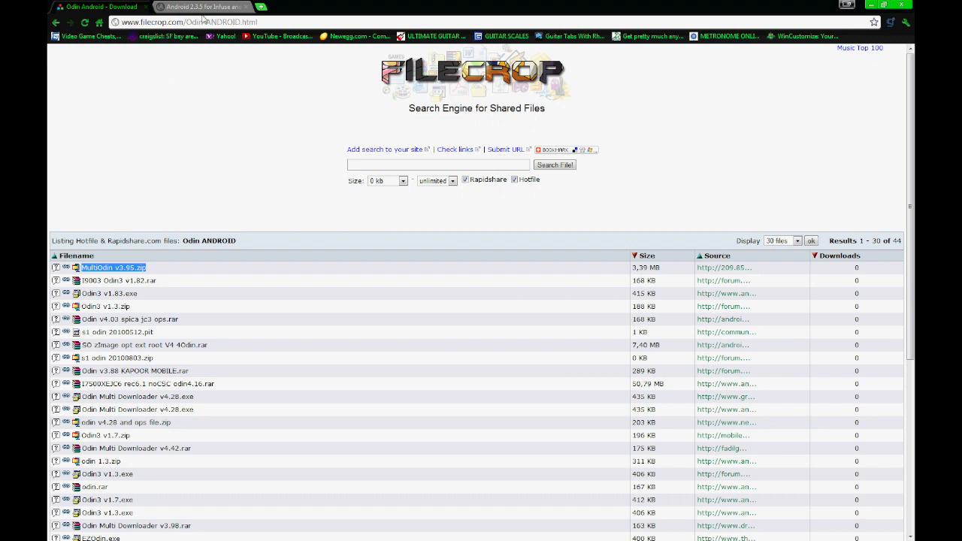
mouse_move(209, 8)
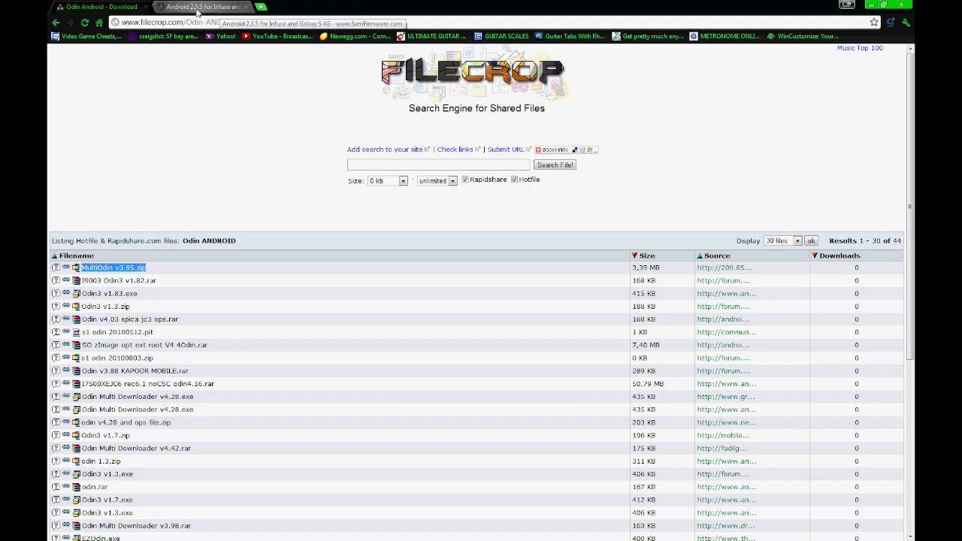
Bring up the SamFirmware Android 2.3.5 For Infuse And Galaxy S 4G post and its ROM download text.
click(188, 6)
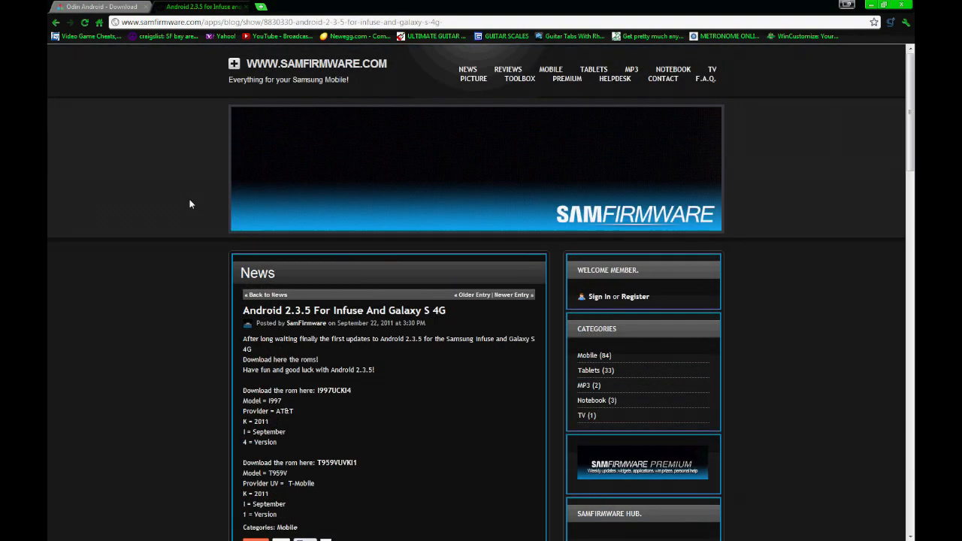
scroll(down, 3)
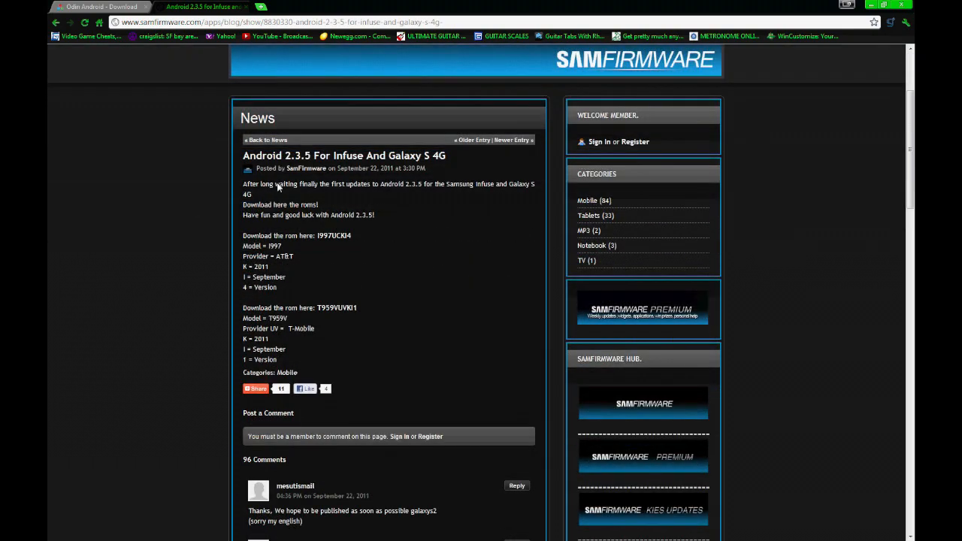
mouse_move(355, 235)
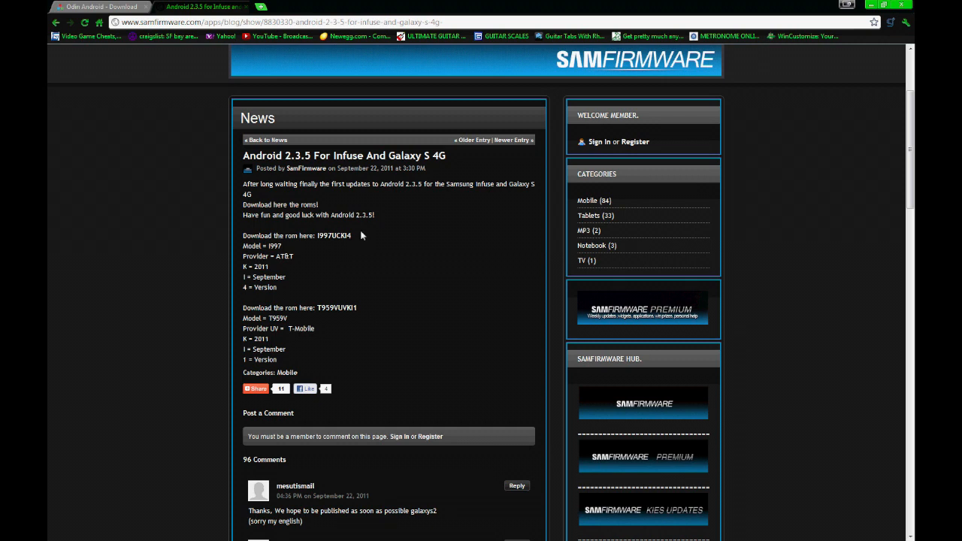
double_click(334, 234)
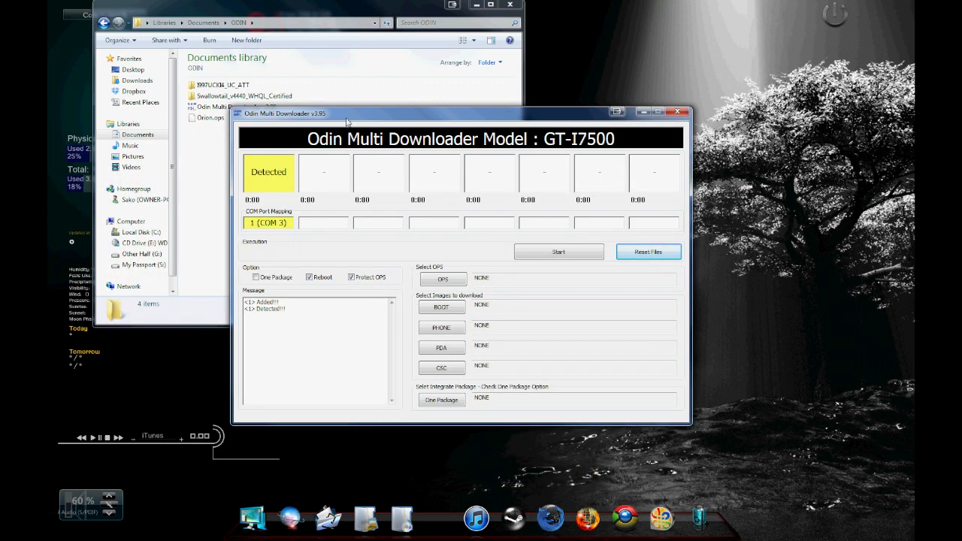
mouse_move(280, 184)
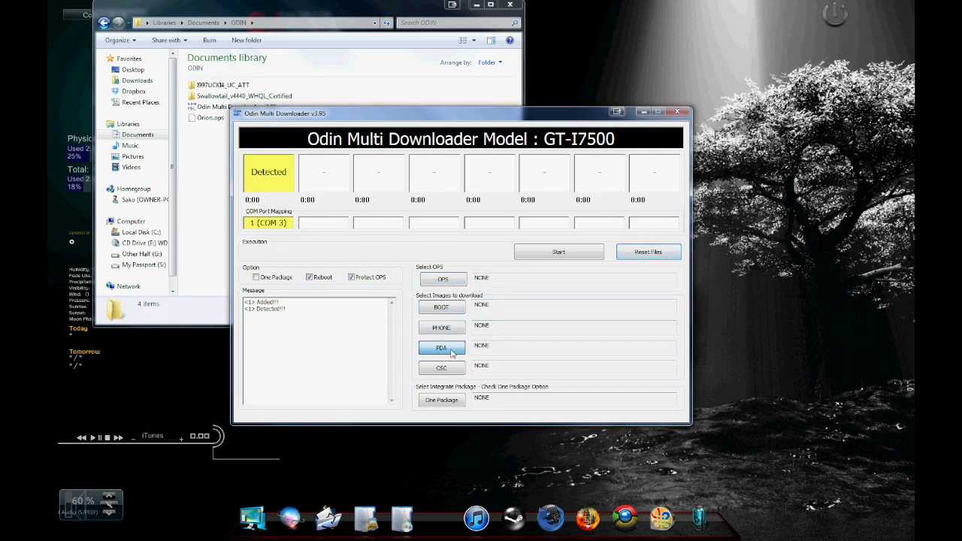
Choose the Homebinary .tar firmware file as Odin's PDA image.
click(442, 349)
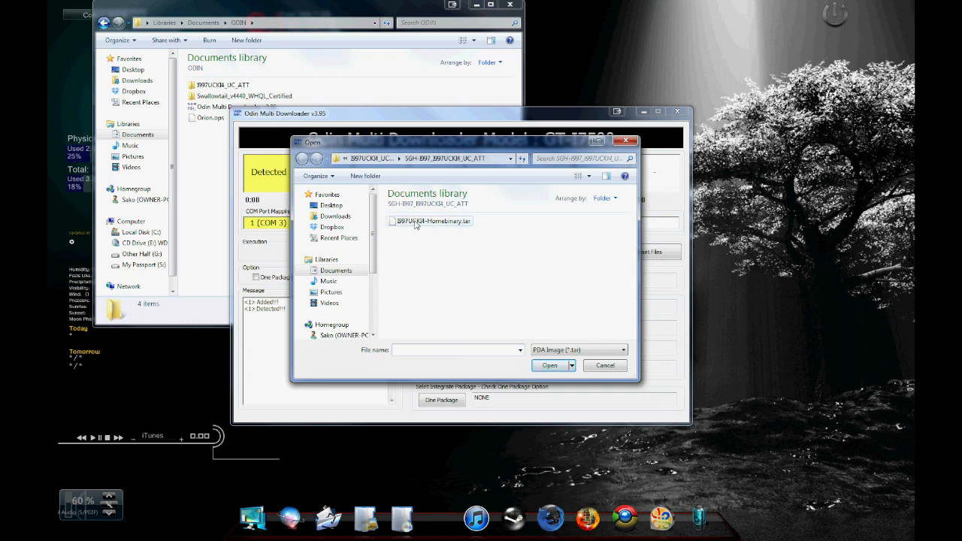
mouse_move(436, 224)
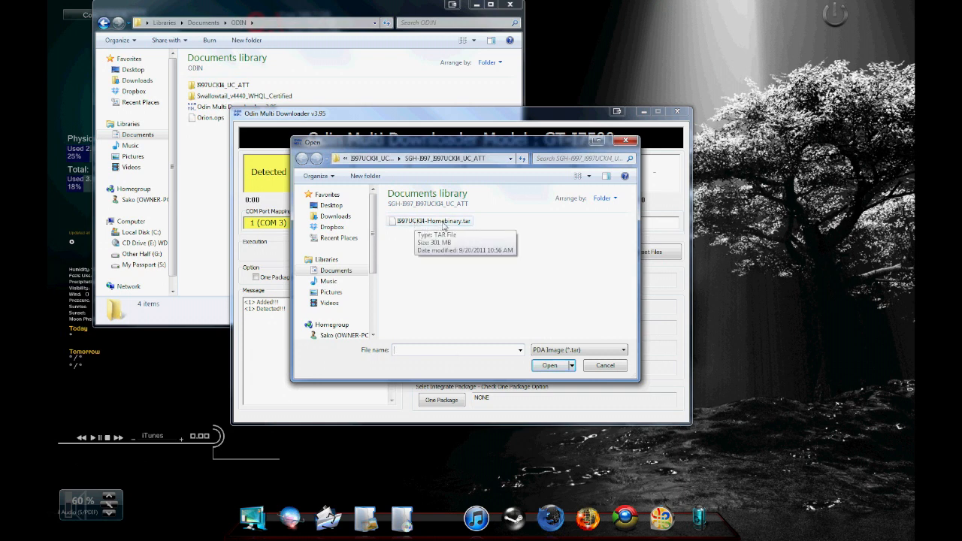
click(549, 365)
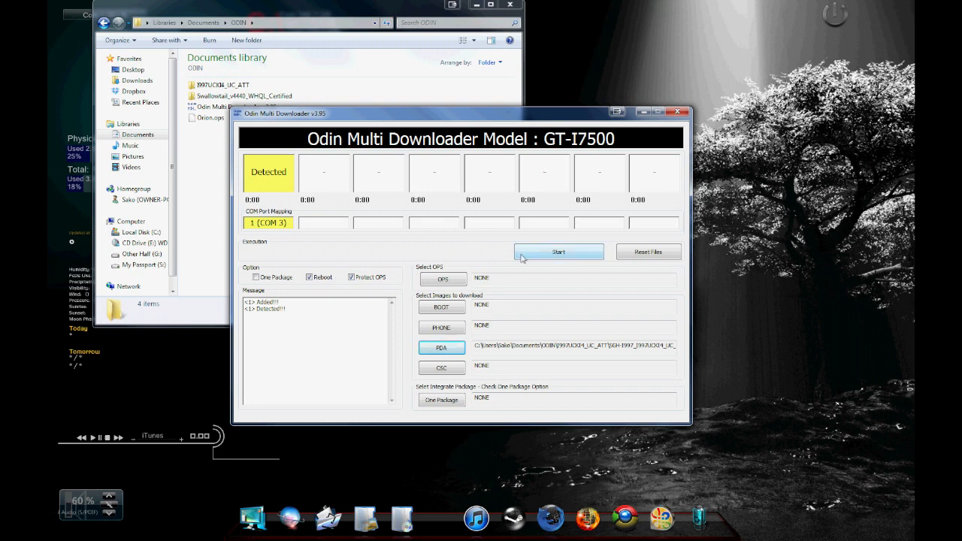
mouse_move(526, 254)
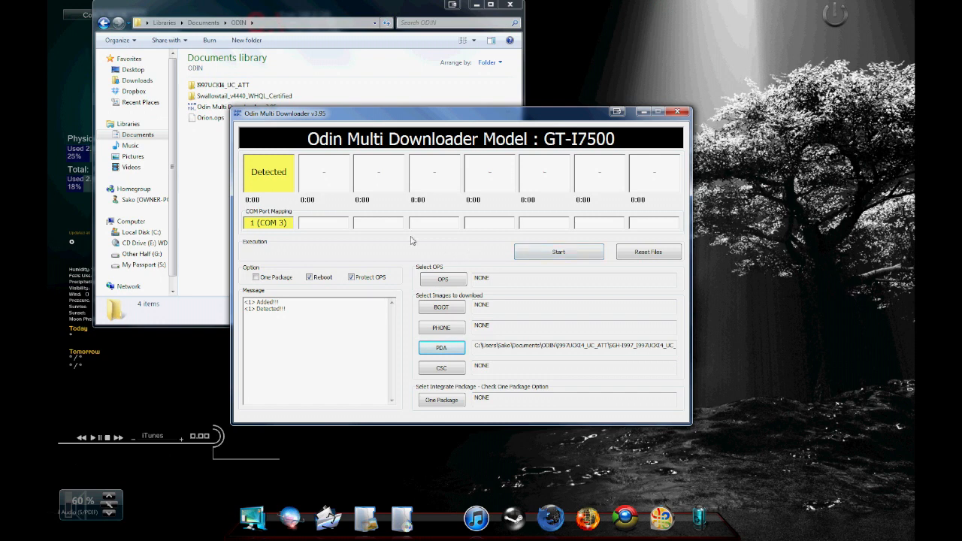
mouse_move(397, 246)
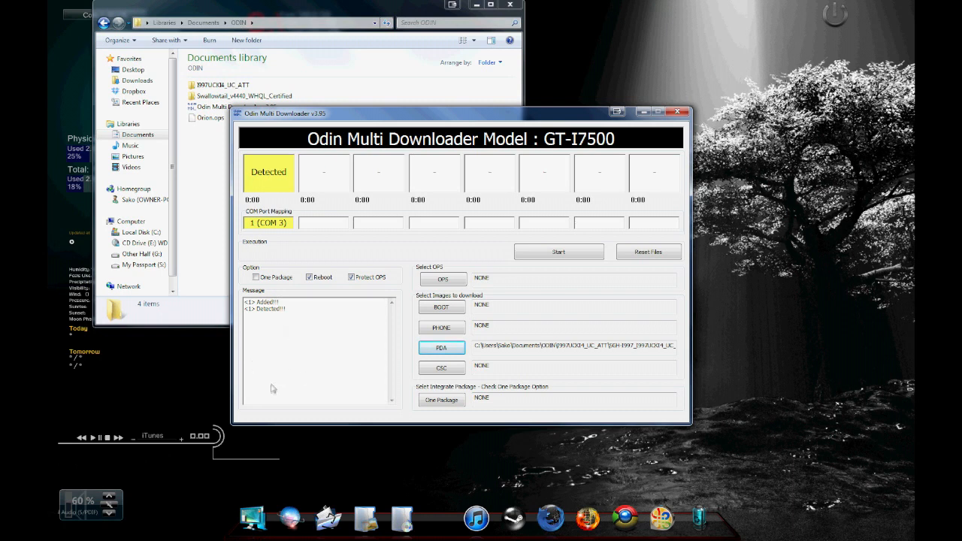
mouse_move(275, 348)
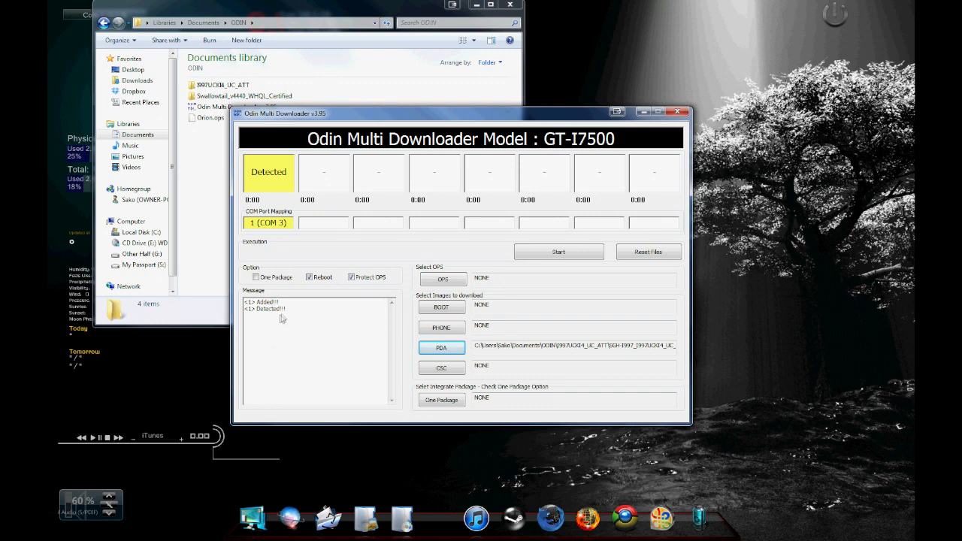
mouse_move(292, 320)
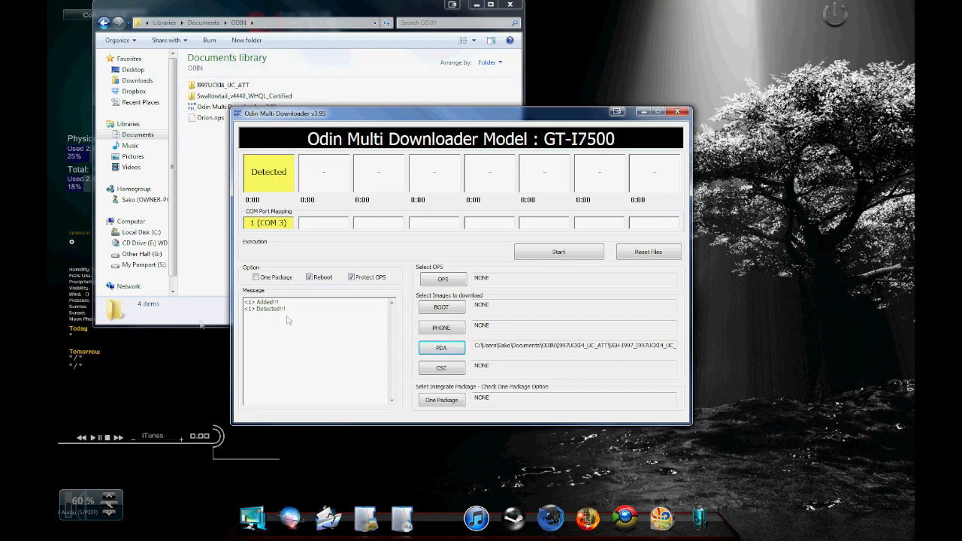
mouse_move(269, 194)
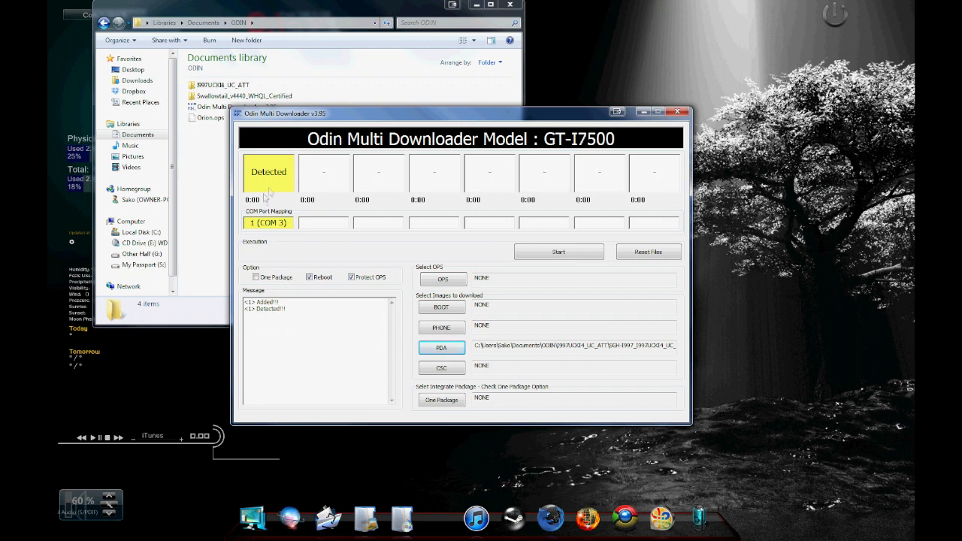
mouse_move(293, 241)
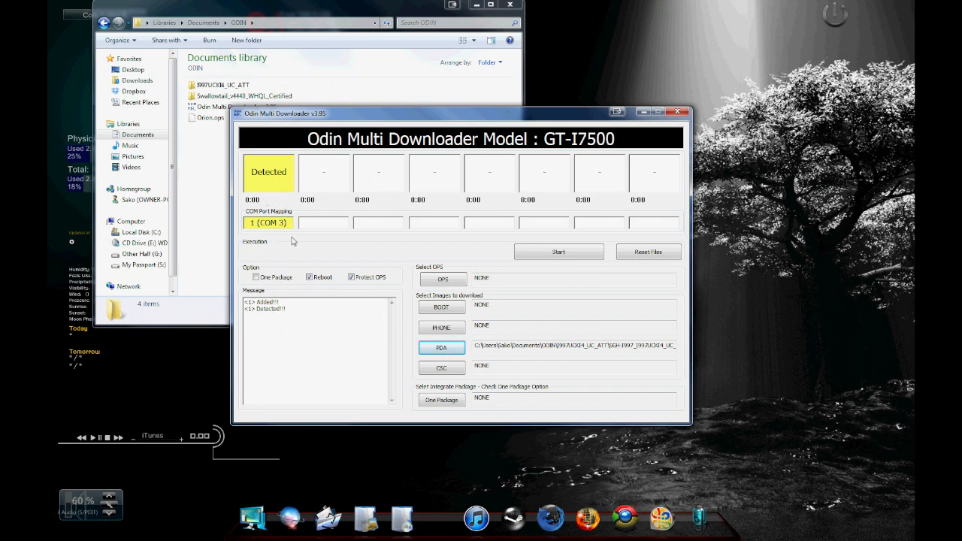
mouse_move(342, 322)
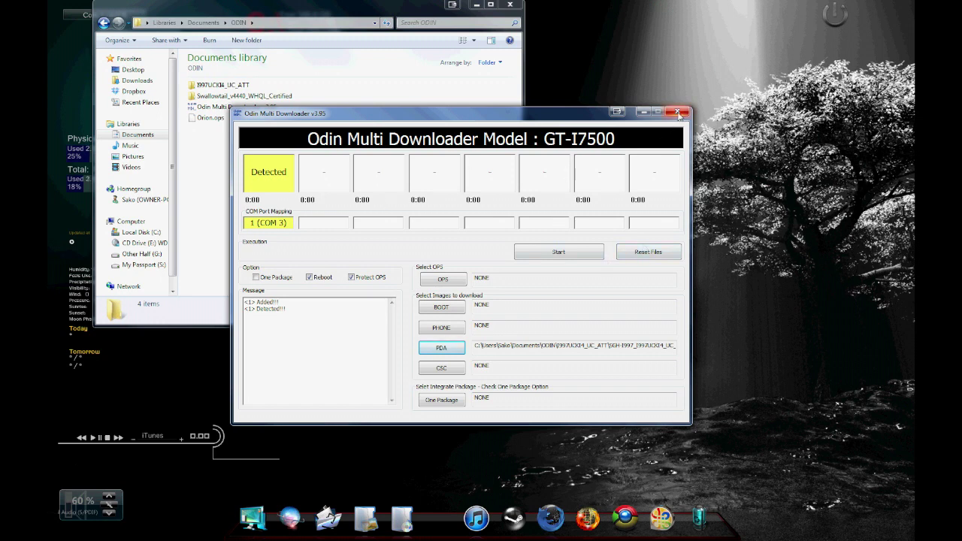
click(677, 111)
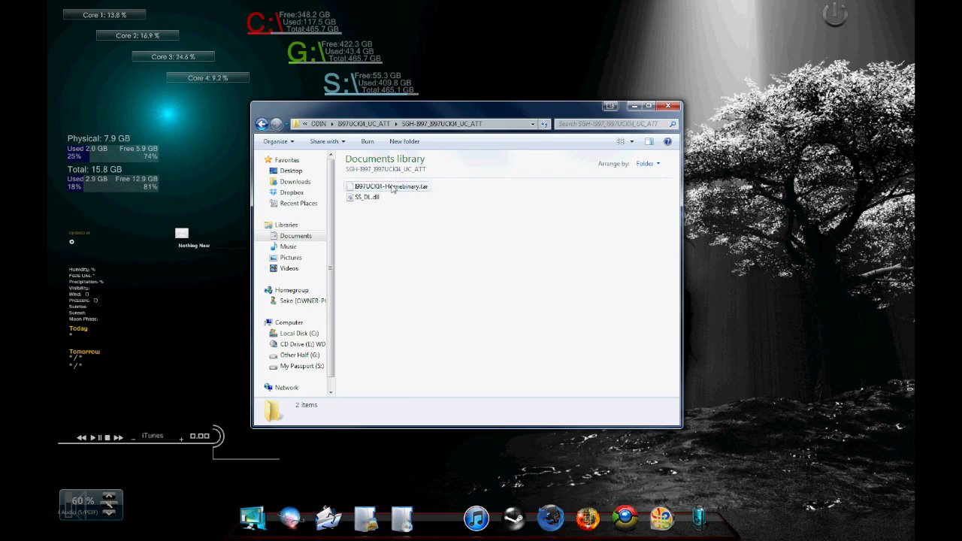
Select the I897UCKJ3 Homebinary .tar file to show its type, size and dates.
click(387, 186)
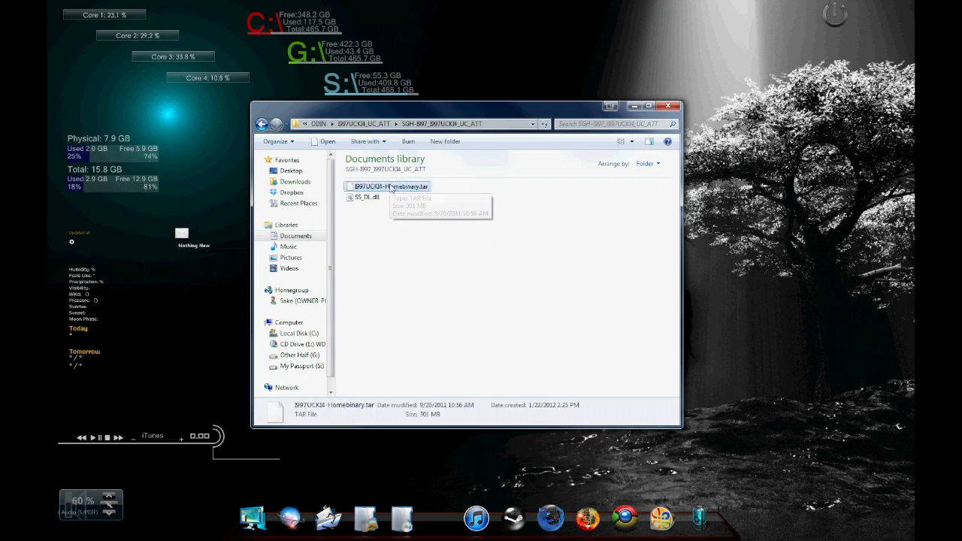